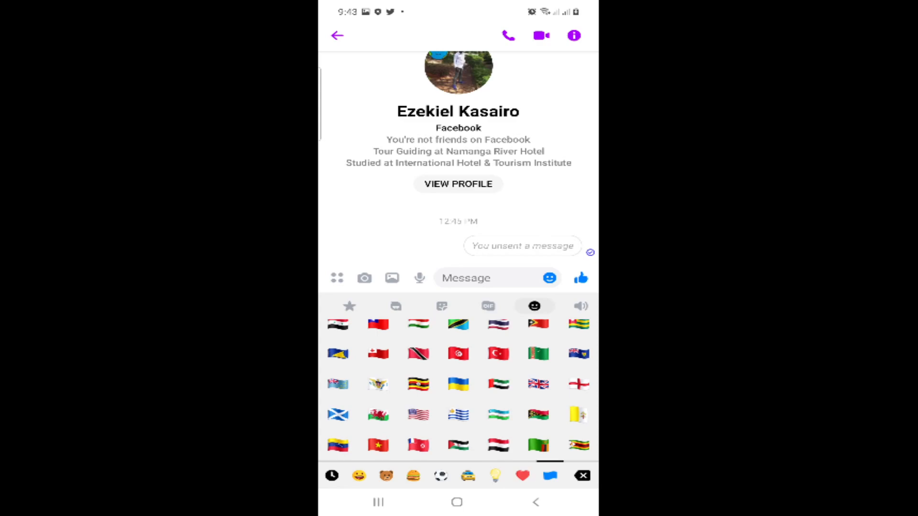
# Switch the expression panel from emoji flags to the GIF collection.
pyautogui.click(488, 306)
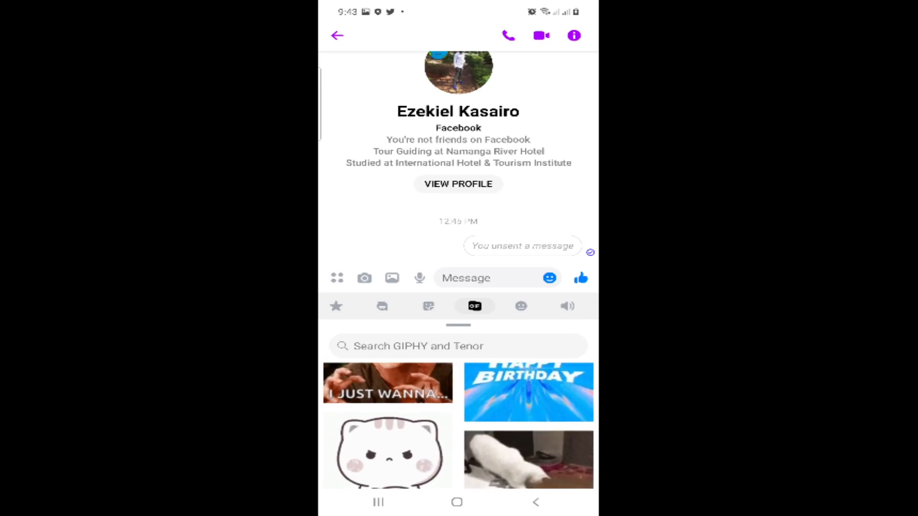
pyautogui.scroll(-3)
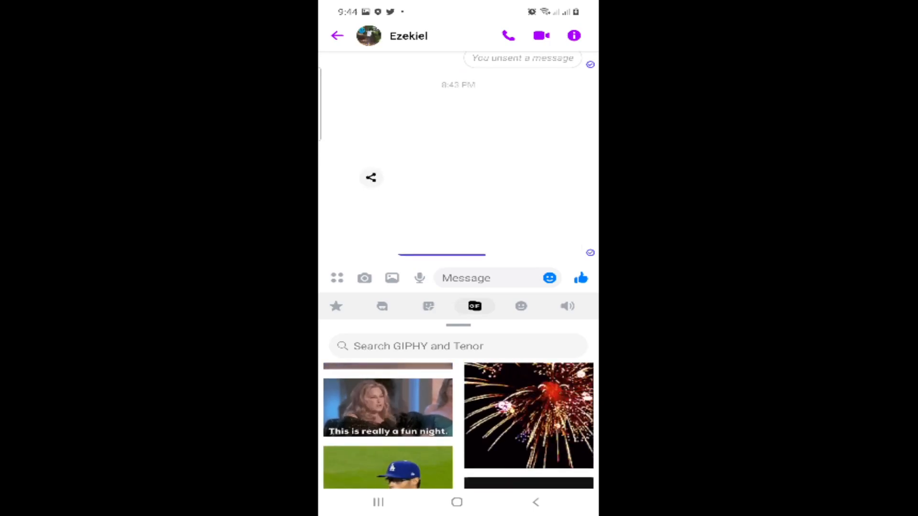
pyautogui.click(527, 414)
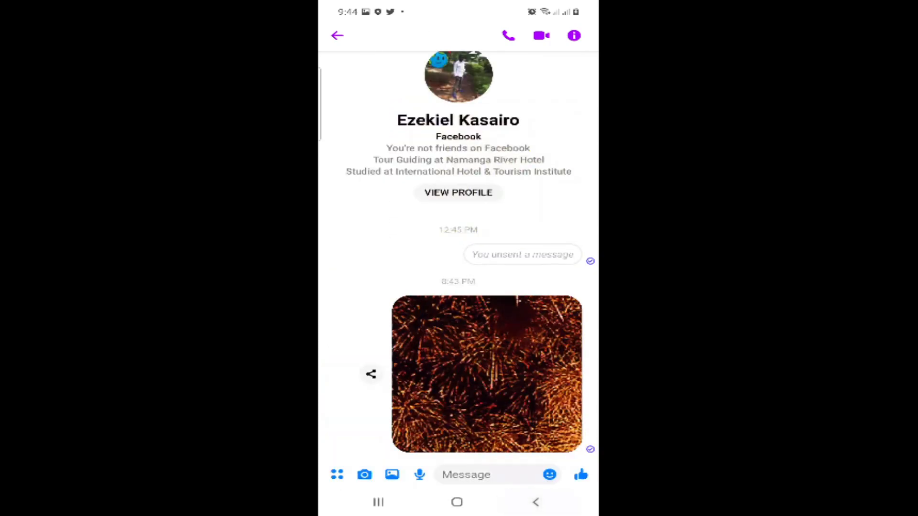